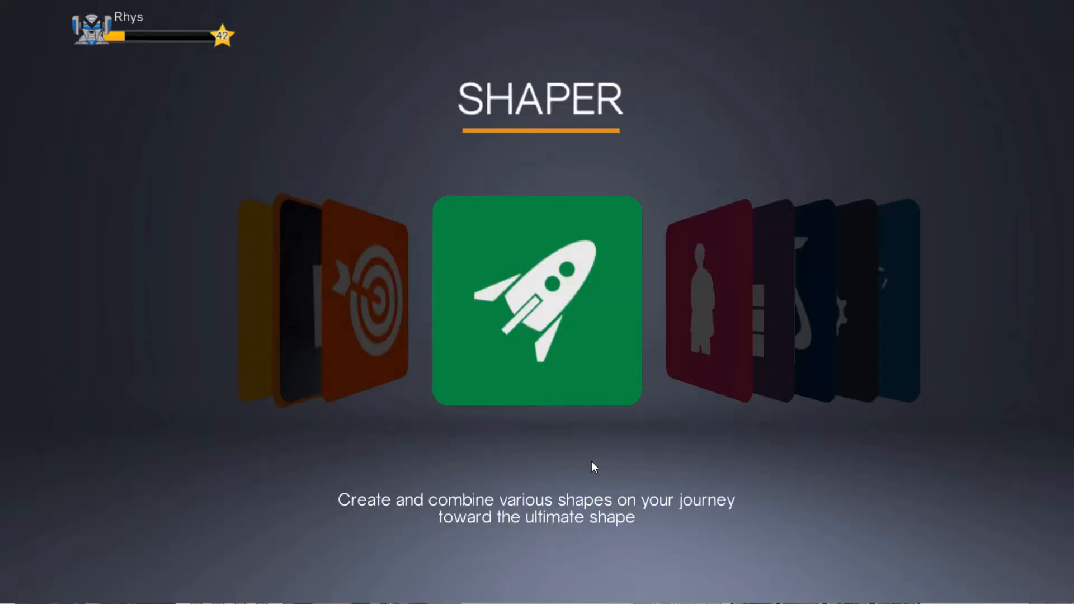
pyautogui.moveTo(471, 333)
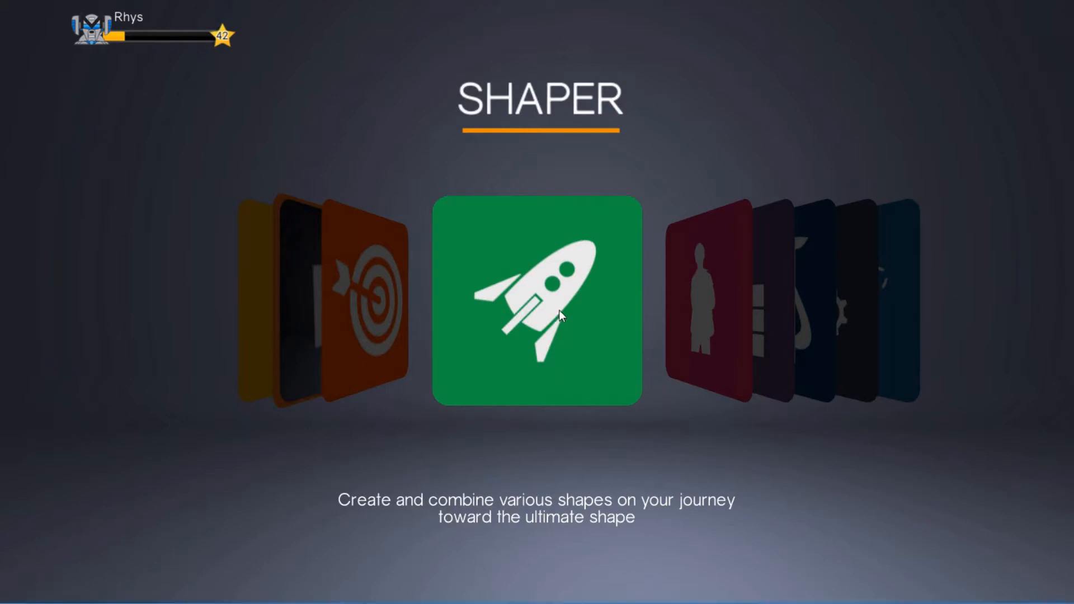
# Launch the Shaper design space from the green rocket card in the app carousel.
pyautogui.click(537, 299)
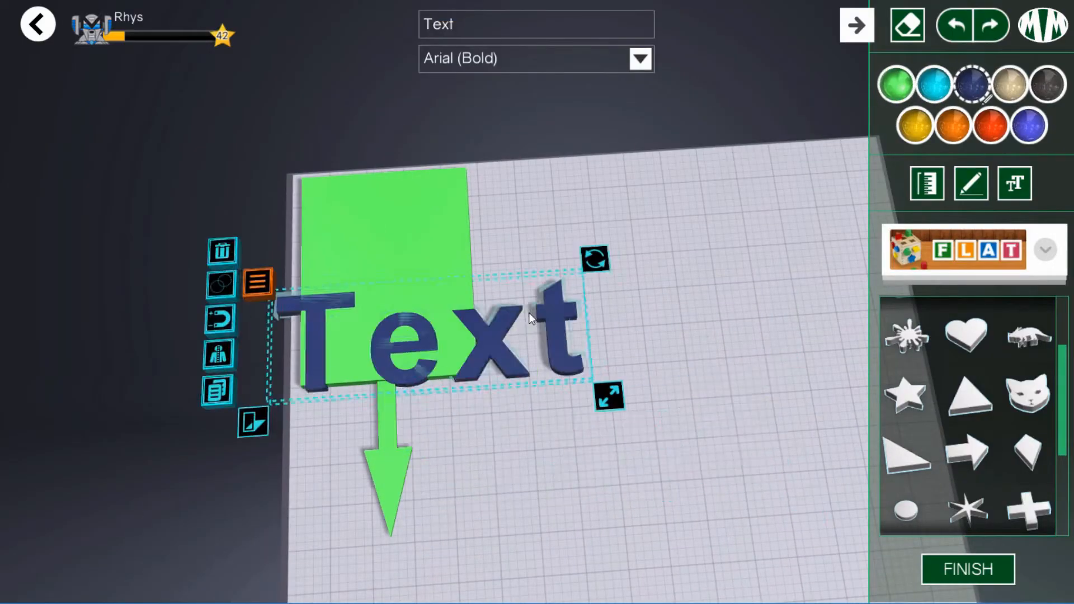
# Label the green marker sign with the herb name 'Thyme'.
pyautogui.write('Thyme')
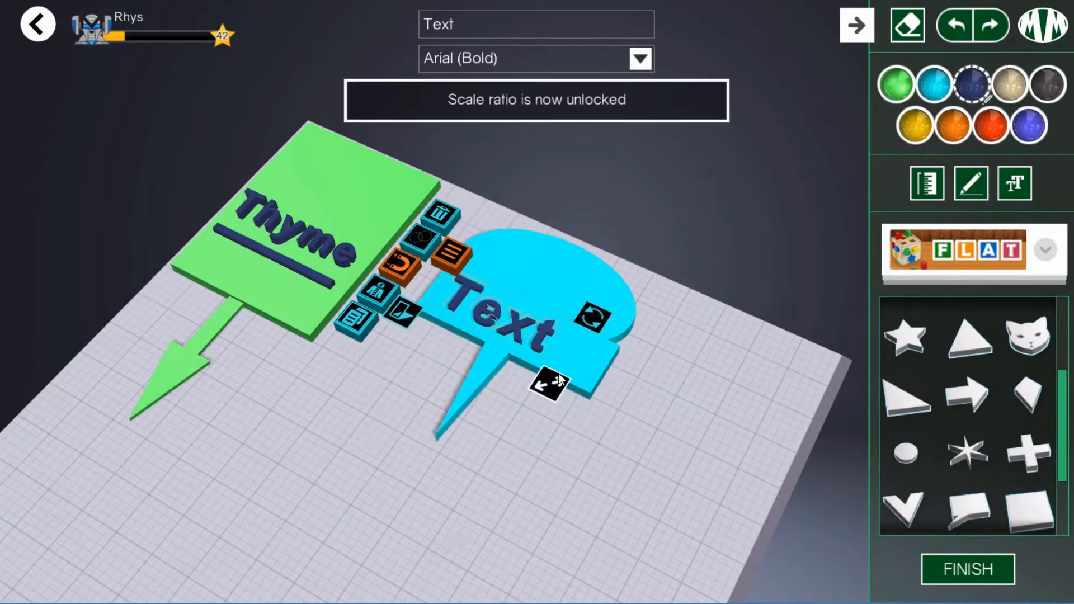
# Label the blue speech-bubble sign 'mint' and the violet third sign 'basil'.
pyautogui.write('mint')
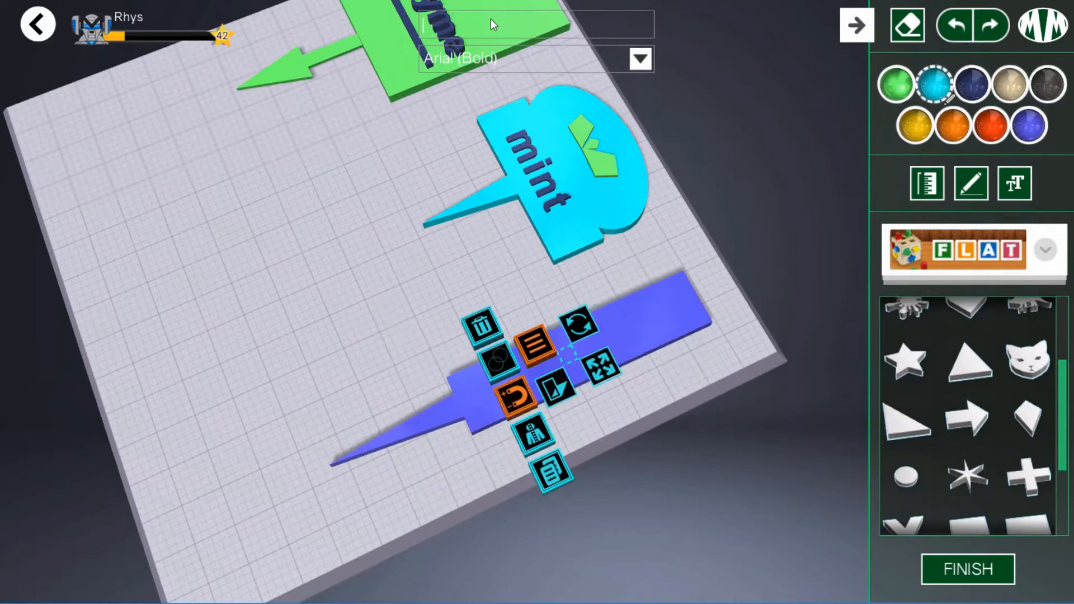
pyautogui.write('basil')
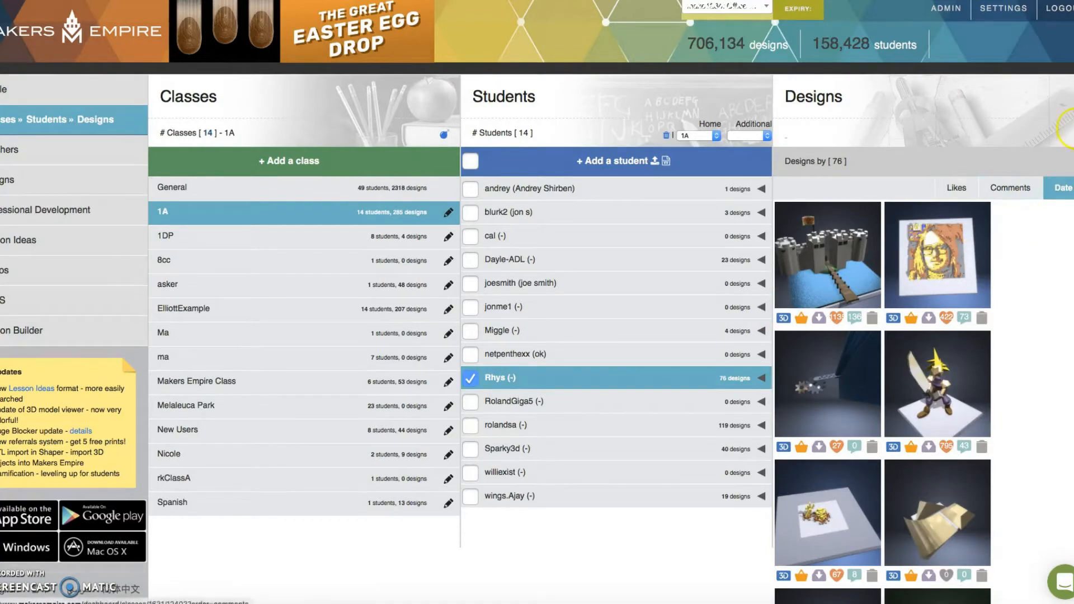
# Scroll the teacher dashboard down to reach the Lesson Ideas section.
pyautogui.scroll(-3)
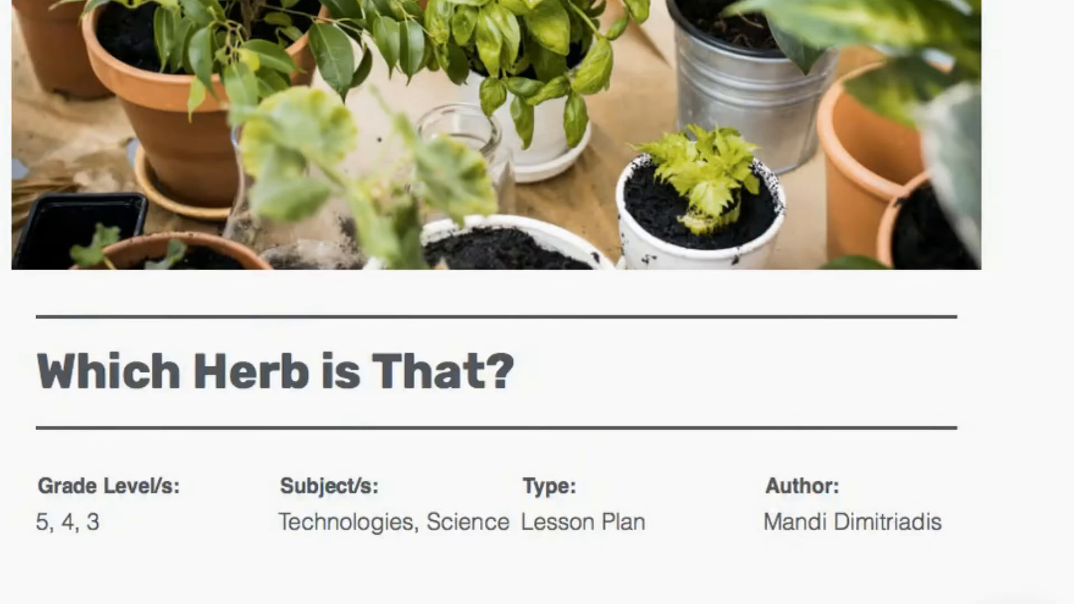
# Scroll through the description and curriculum links down to the Common Core/NGSS standards.
pyautogui.scroll(-3)
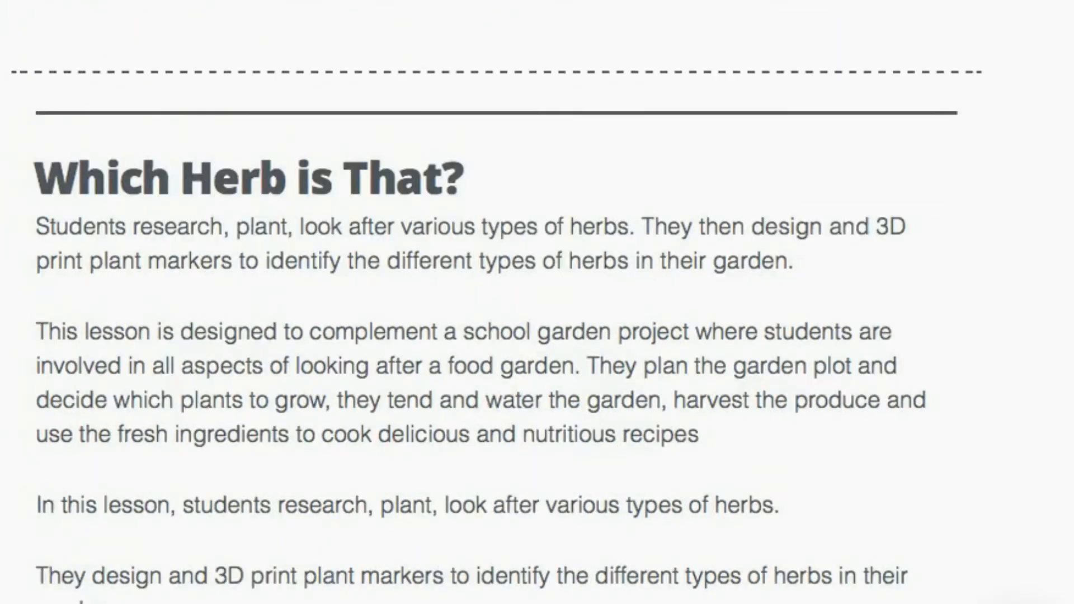
pyautogui.scroll(-3)
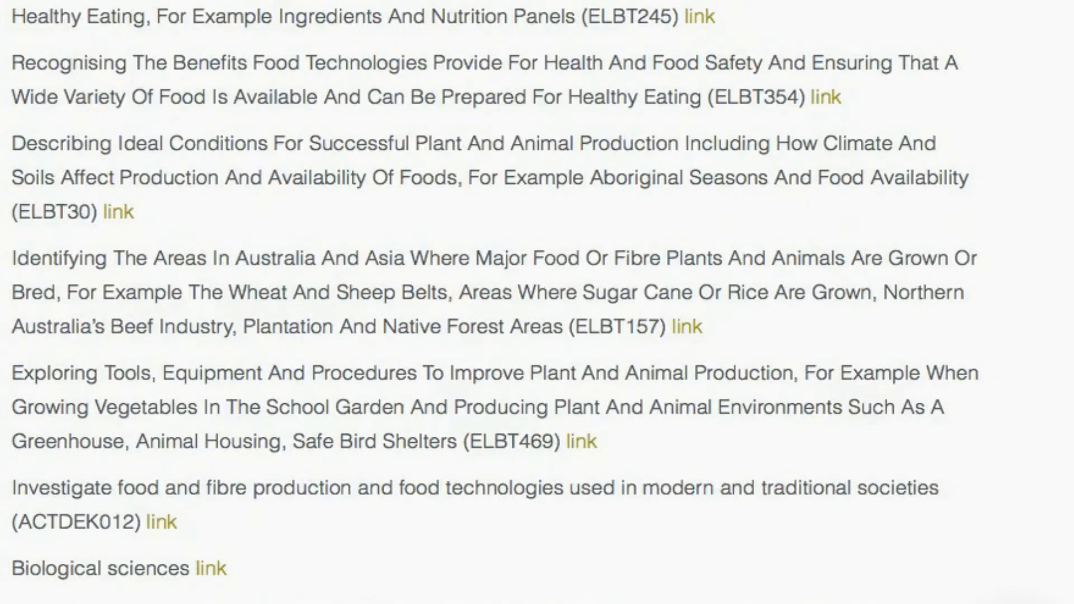
pyautogui.scroll(-3)
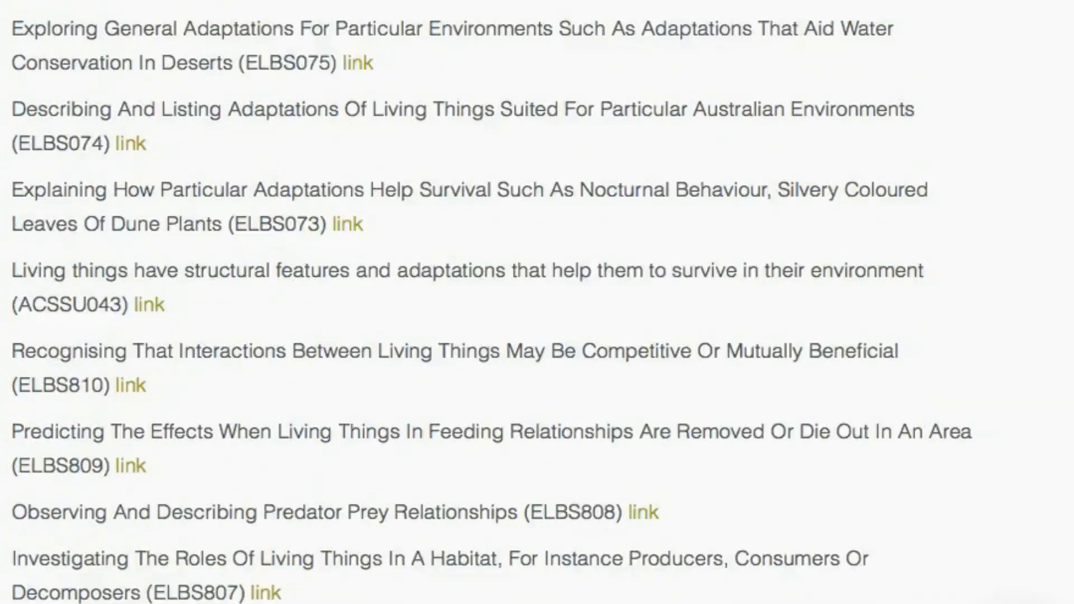
pyautogui.scroll(-3)
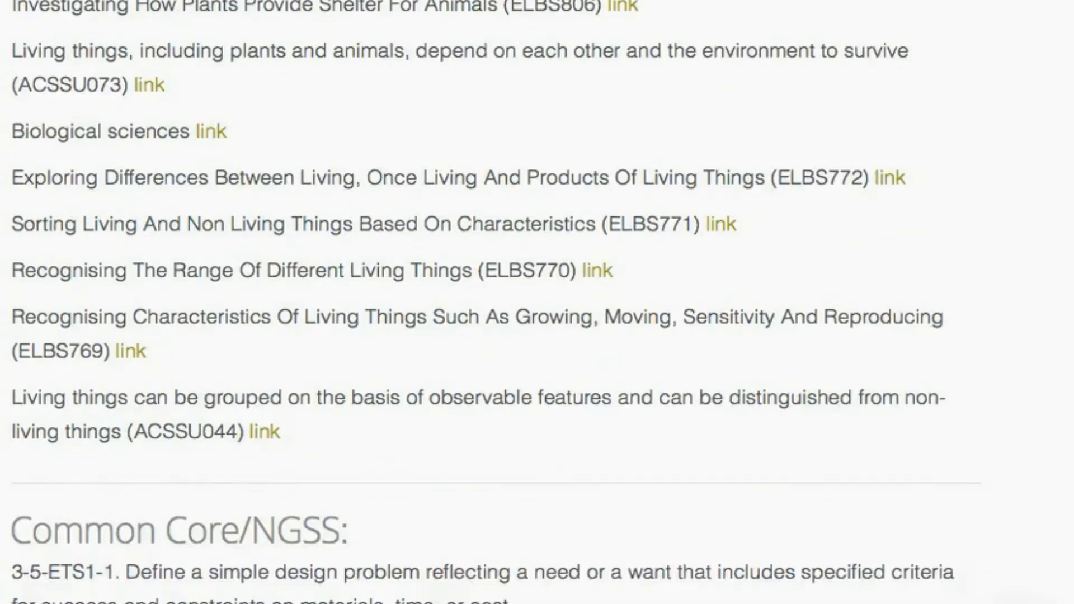